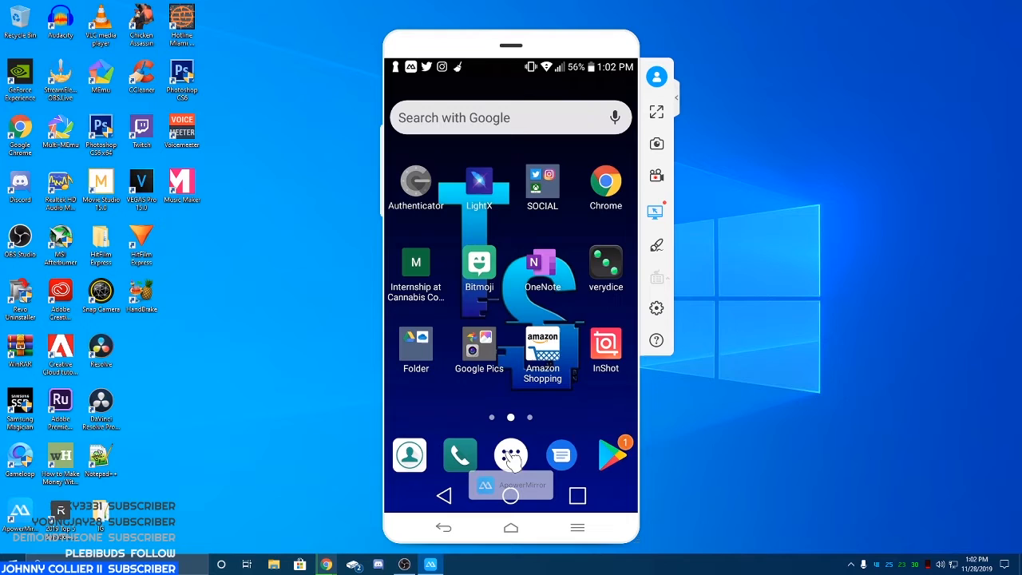
- Search the phone's app drawer for ApowerMirror to reach its Play Store listing
click(510, 455)
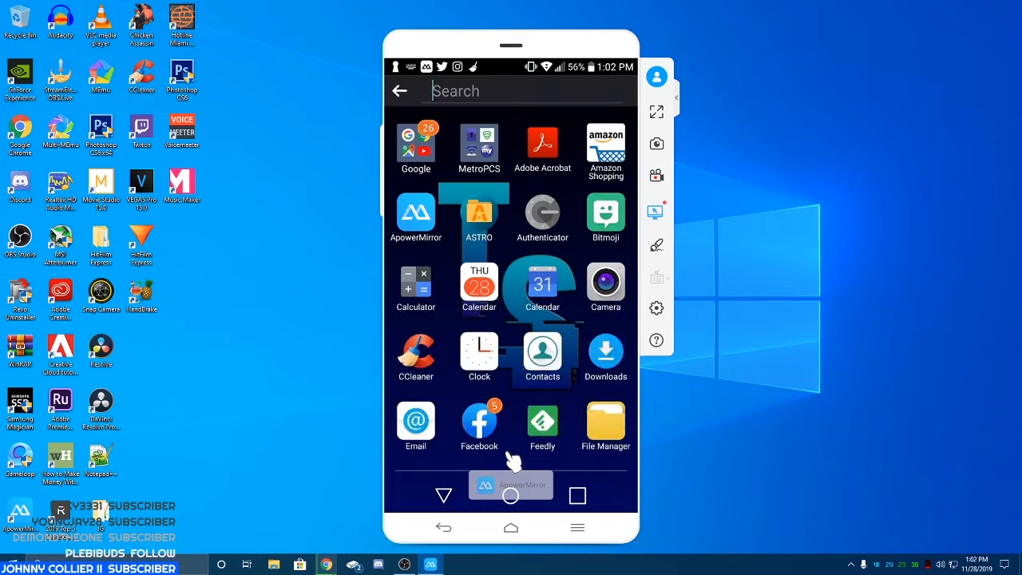
text(a)
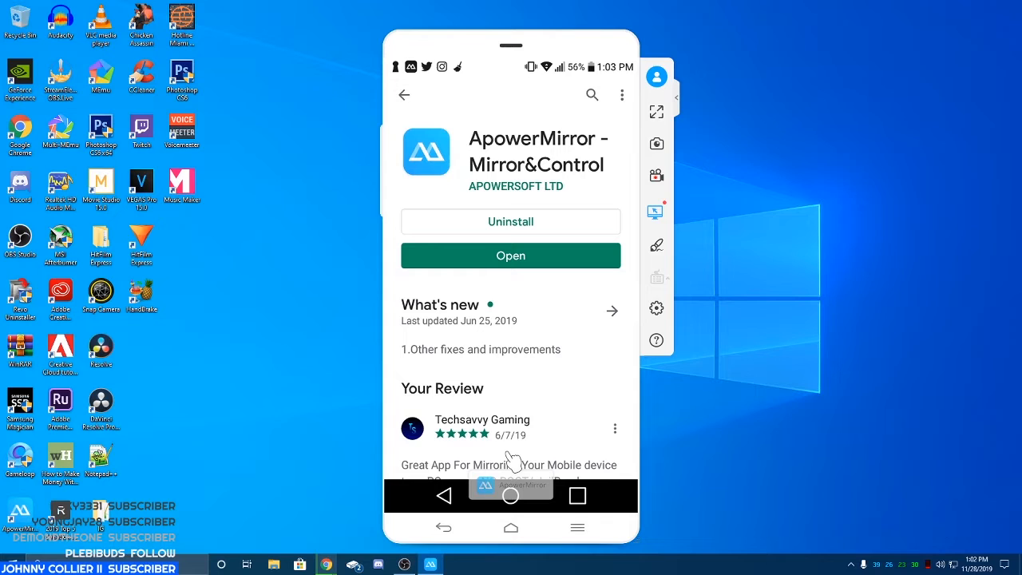
mouse_move(479, 311)
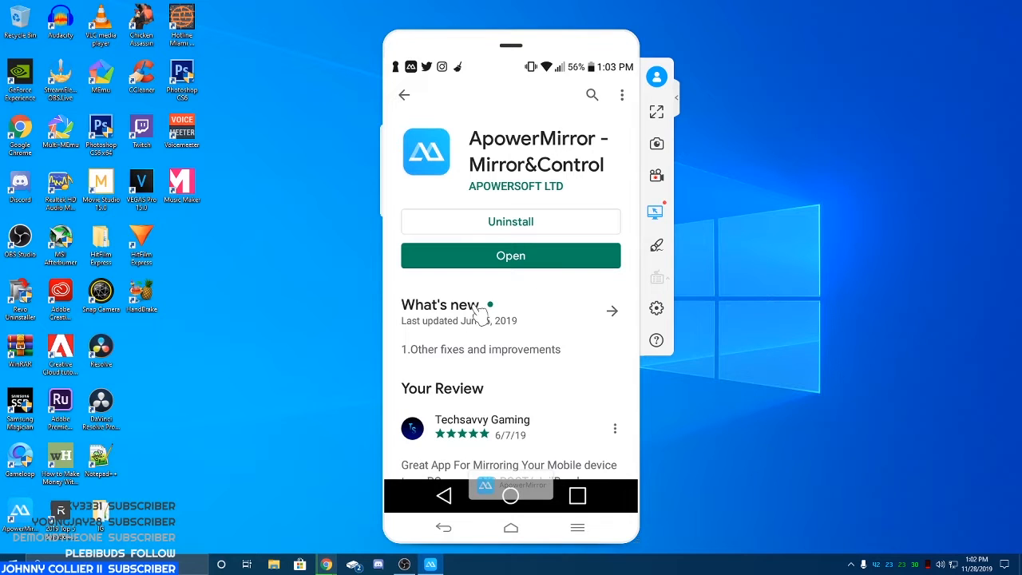
mouse_move(409, 108)
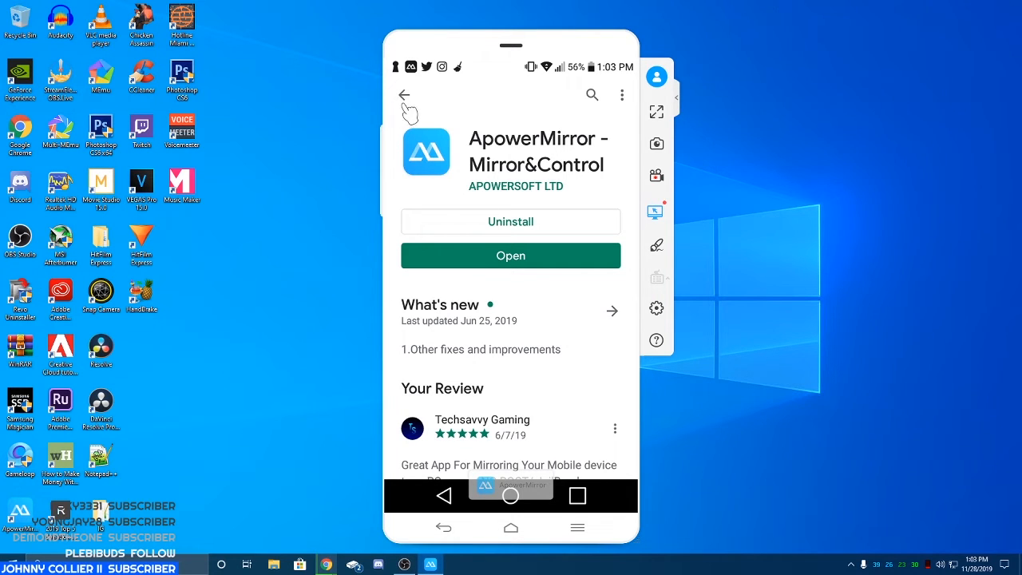
mouse_move(509, 286)
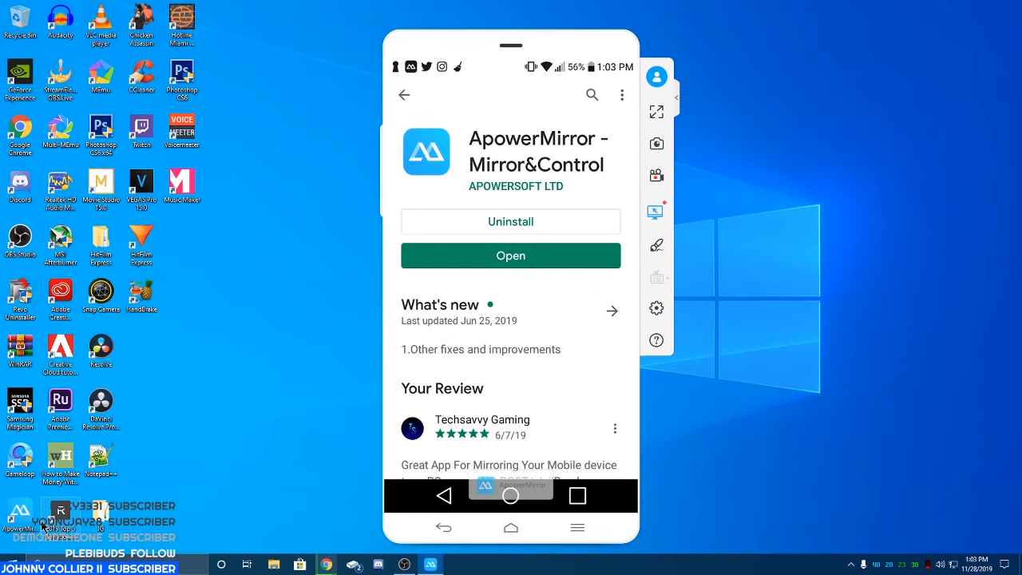
mouse_move(324, 564)
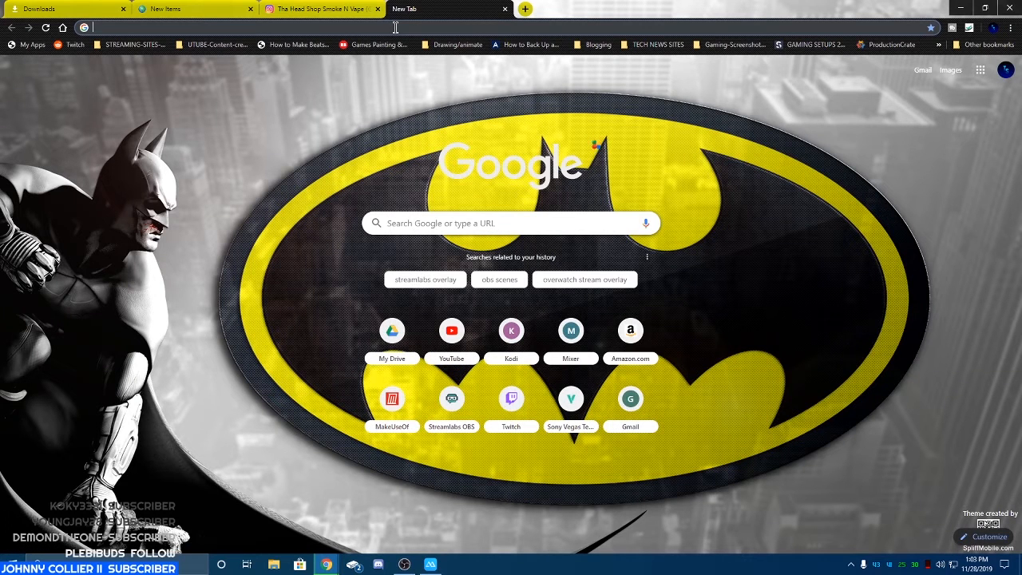
- Search 'apowersoft', reach the Apowersoft homepage and its Phone Mirror product page
text(apowersoft&oq=apowersoft&aqs=chrome..69i57j35i39j0l6.1927j0j7&sourceid=chrome&ie=UTF-8)
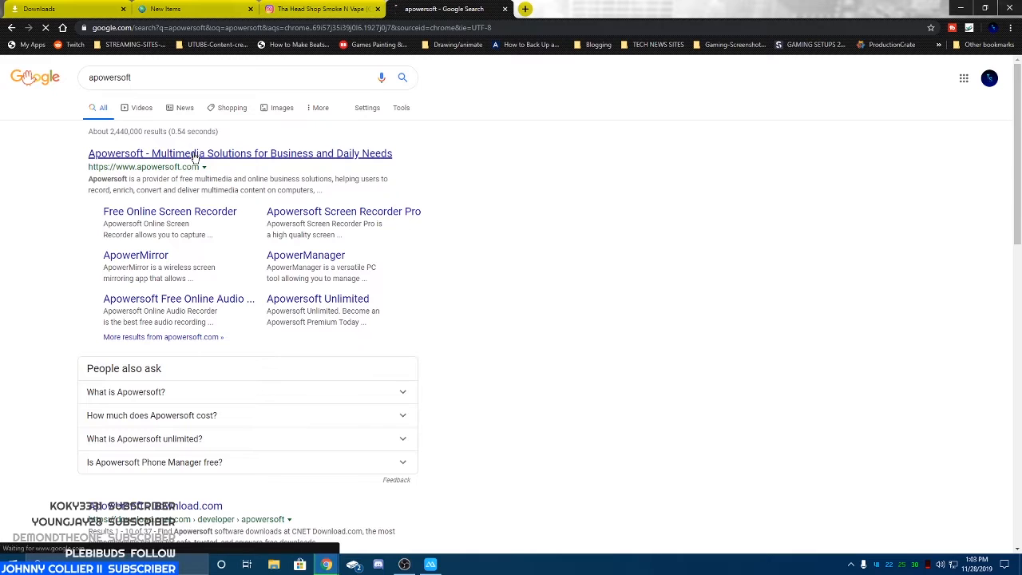
click(239, 154)
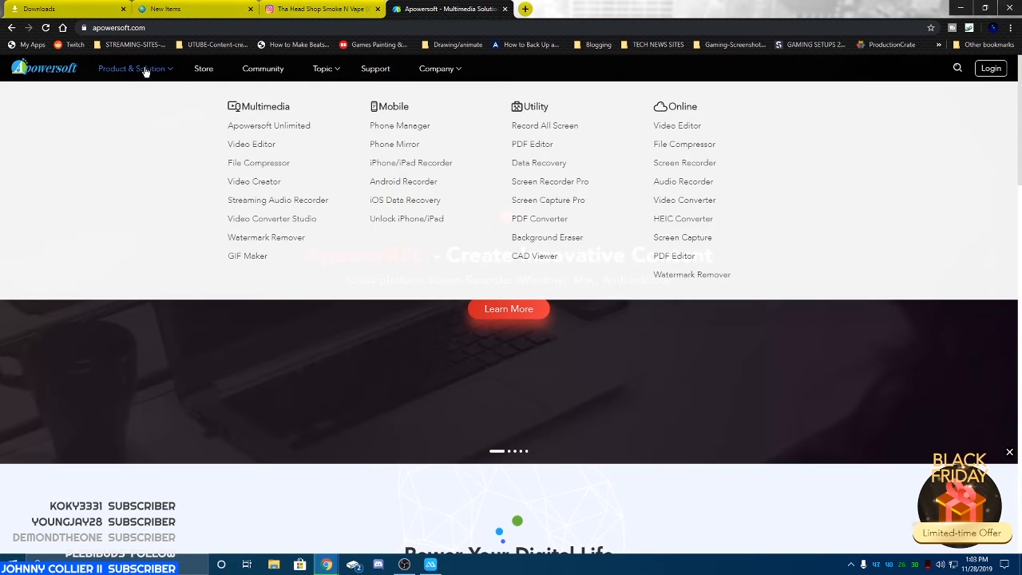
mouse_move(157, 76)
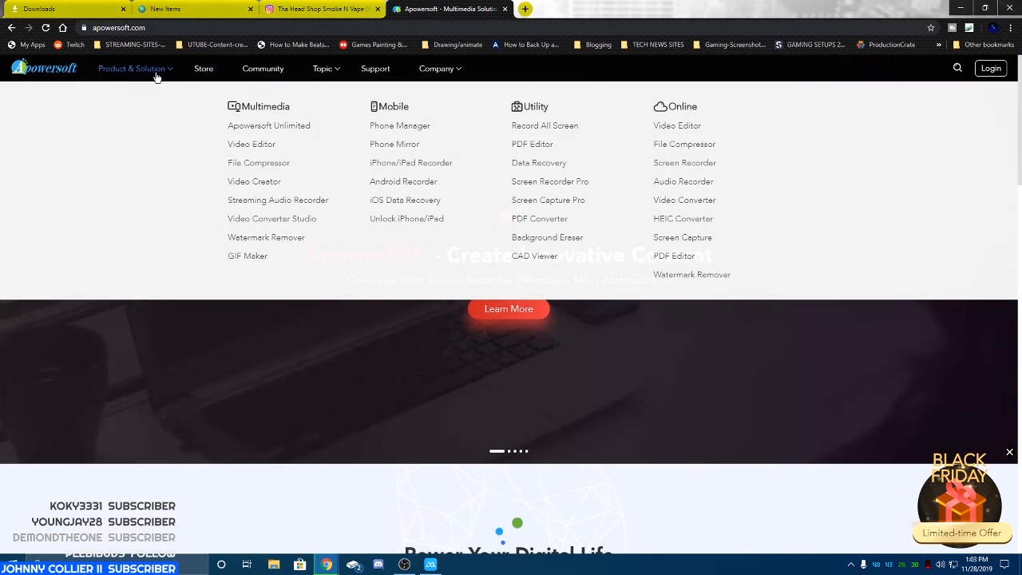
mouse_move(413, 146)
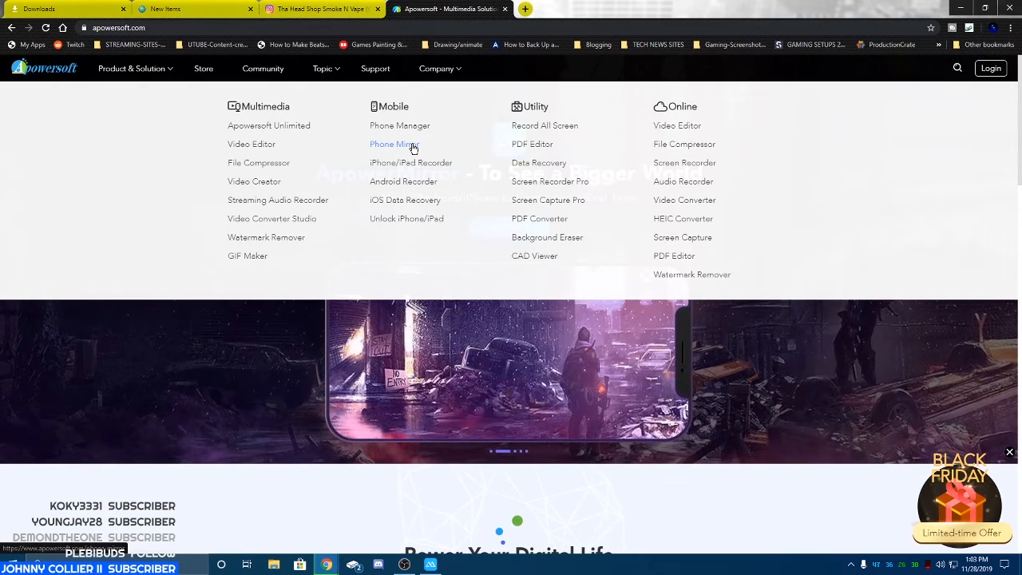
click(392, 143)
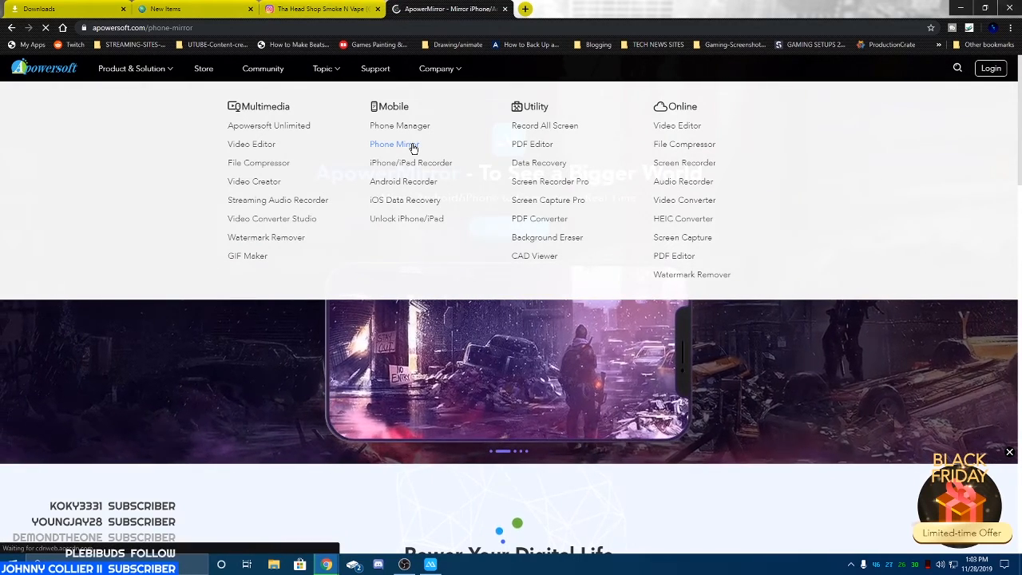
click(392, 144)
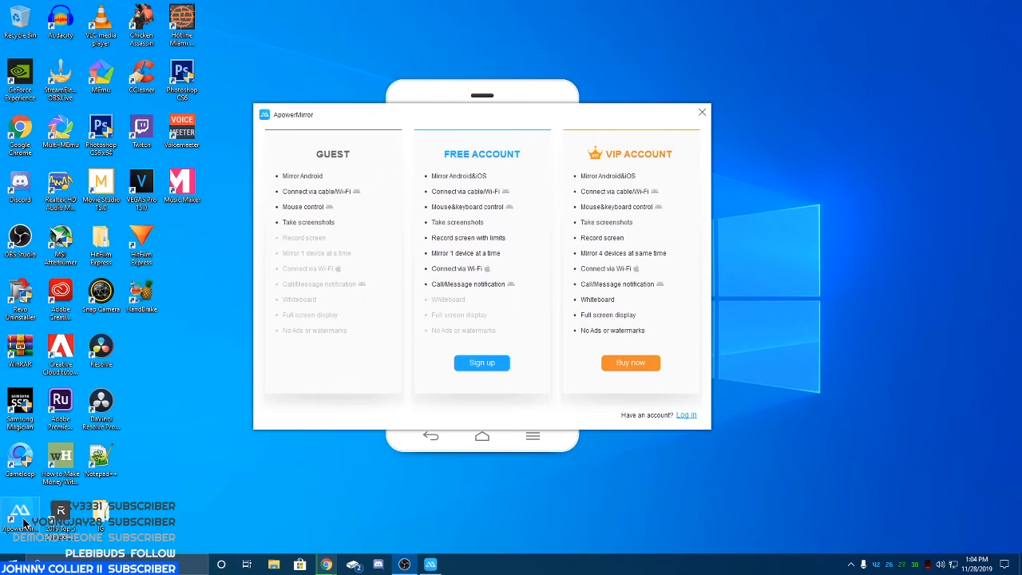
mouse_move(293, 262)
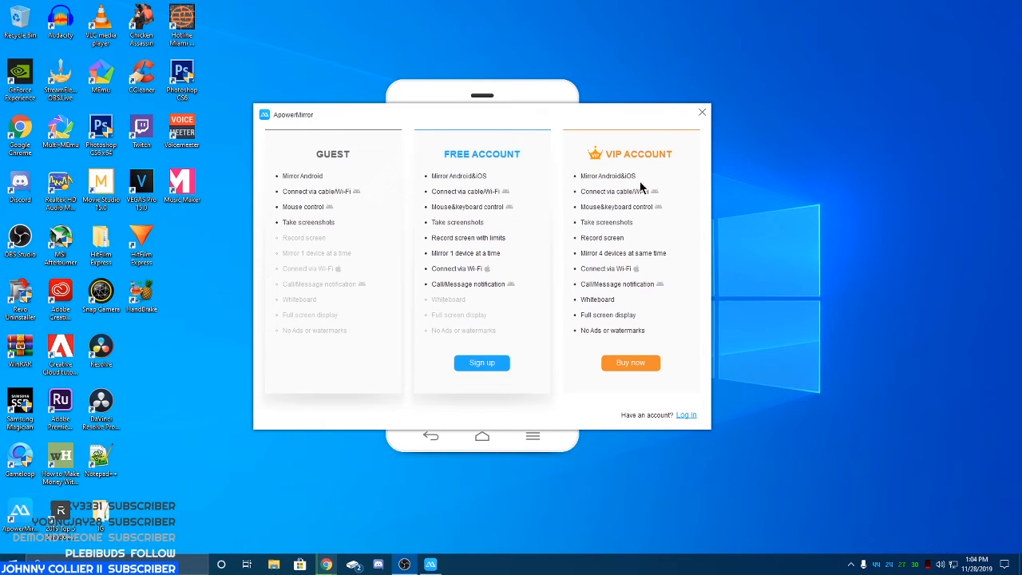
mouse_move(595, 182)
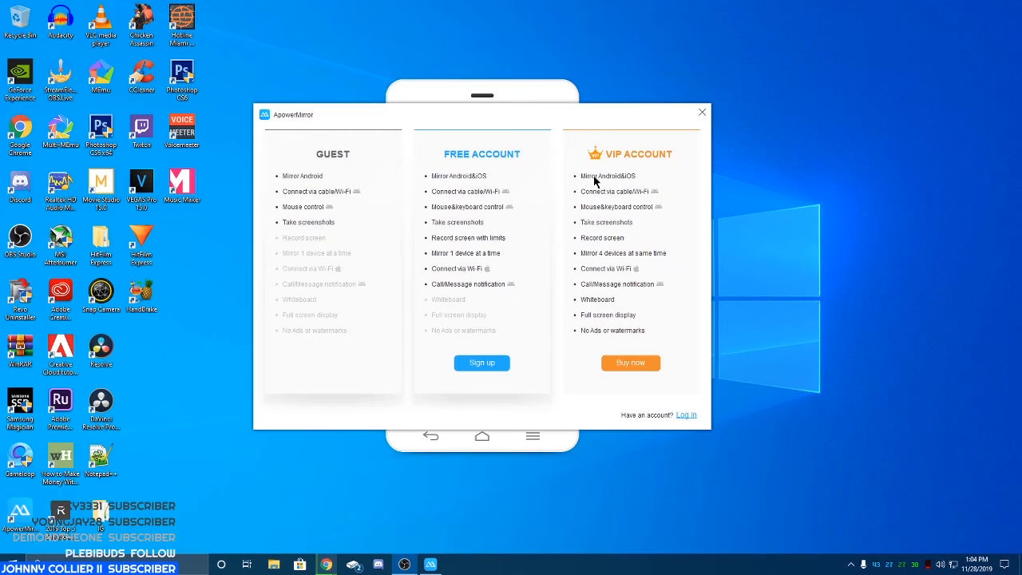
mouse_move(459, 162)
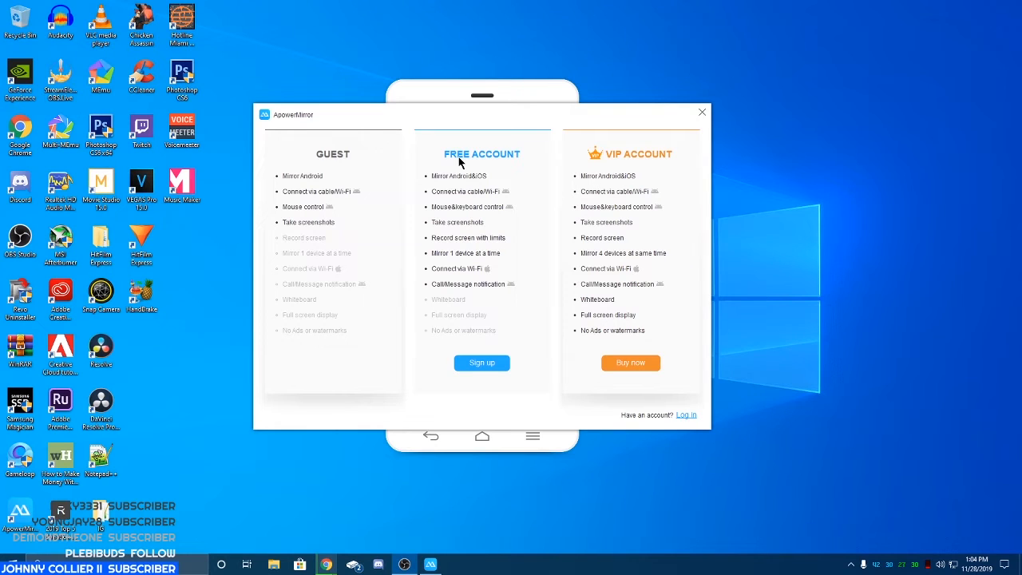
mouse_move(598, 157)
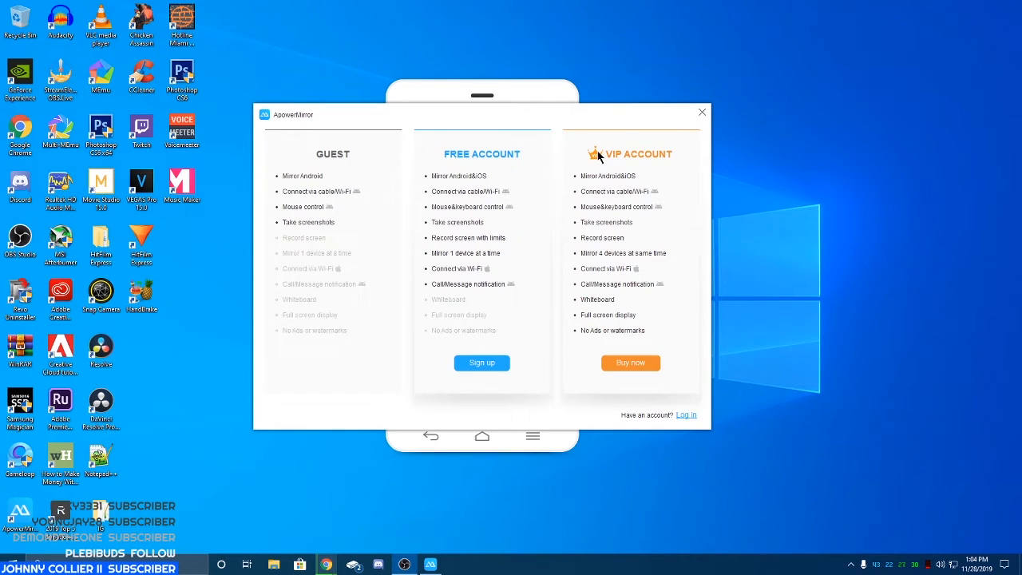
click(701, 112)
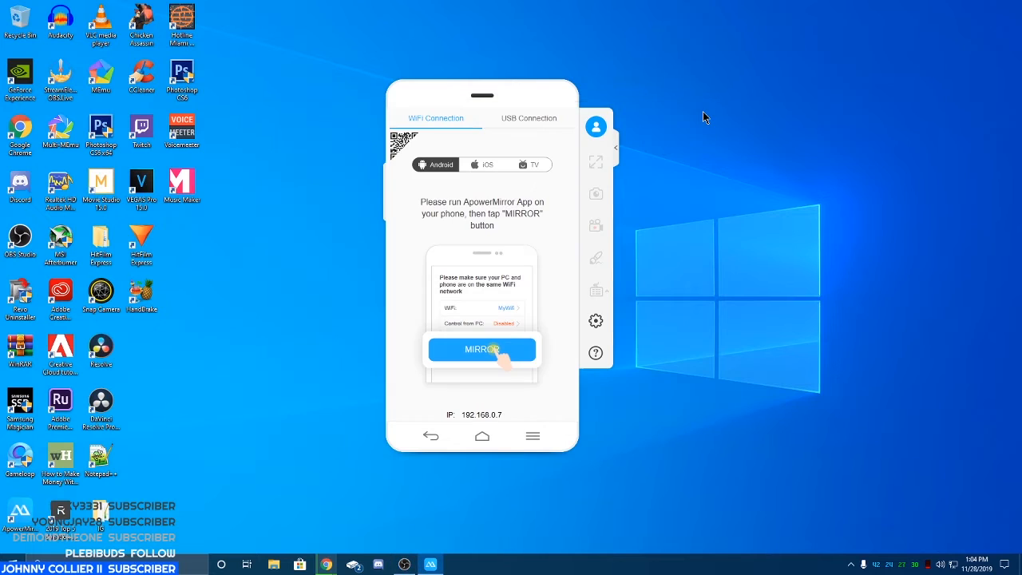
mouse_move(529, 119)
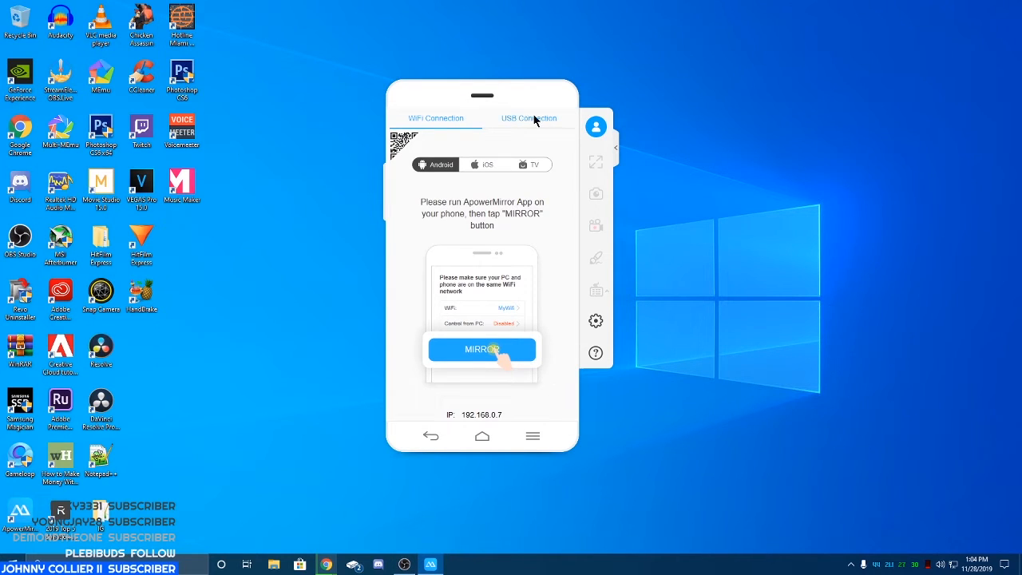
mouse_move(519, 377)
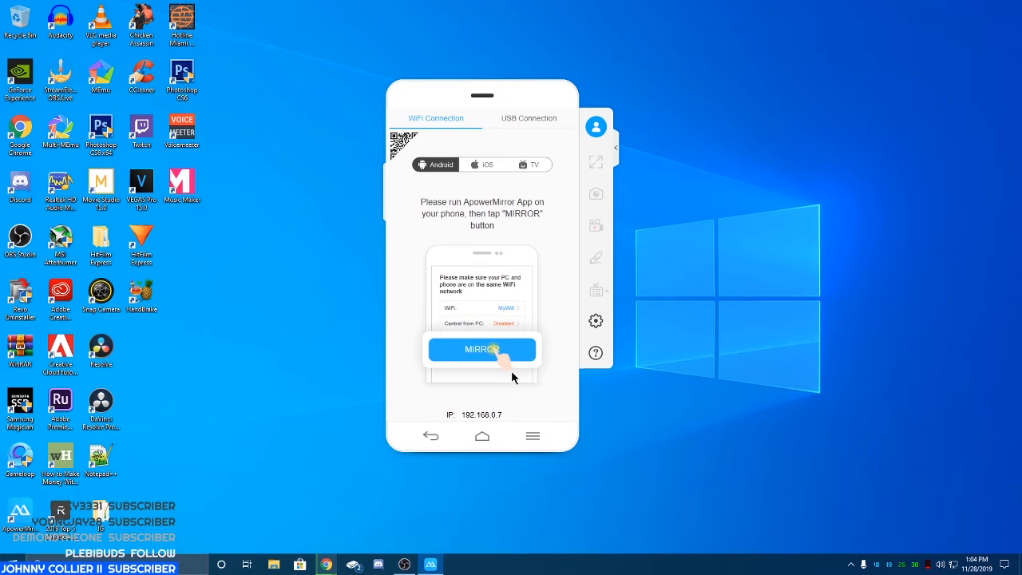
click(482, 349)
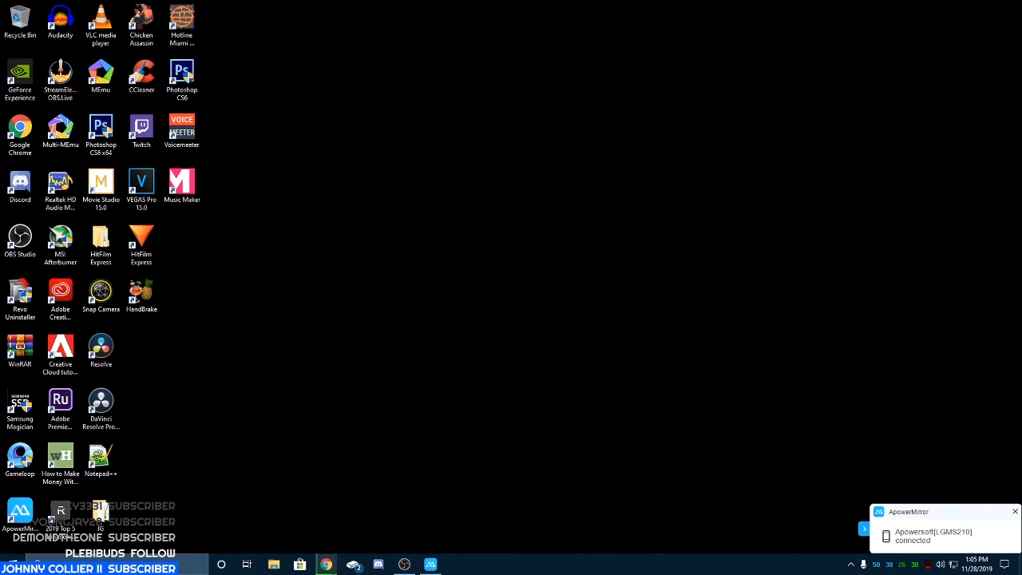
mouse_move(256, 238)
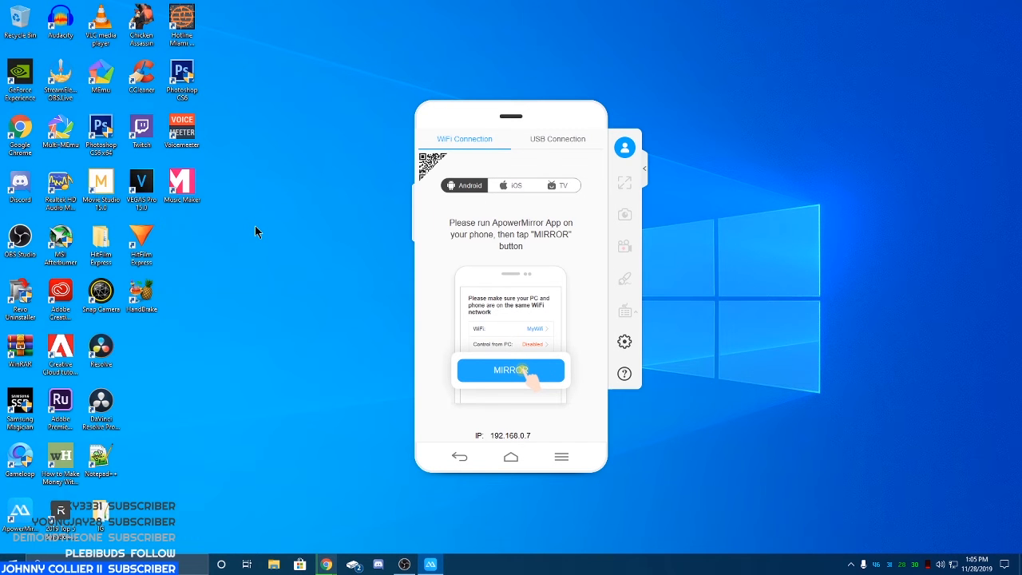
- Start mirroring on the phone and connect to the Apowersoft PC in the WiFi list
click(510, 370)
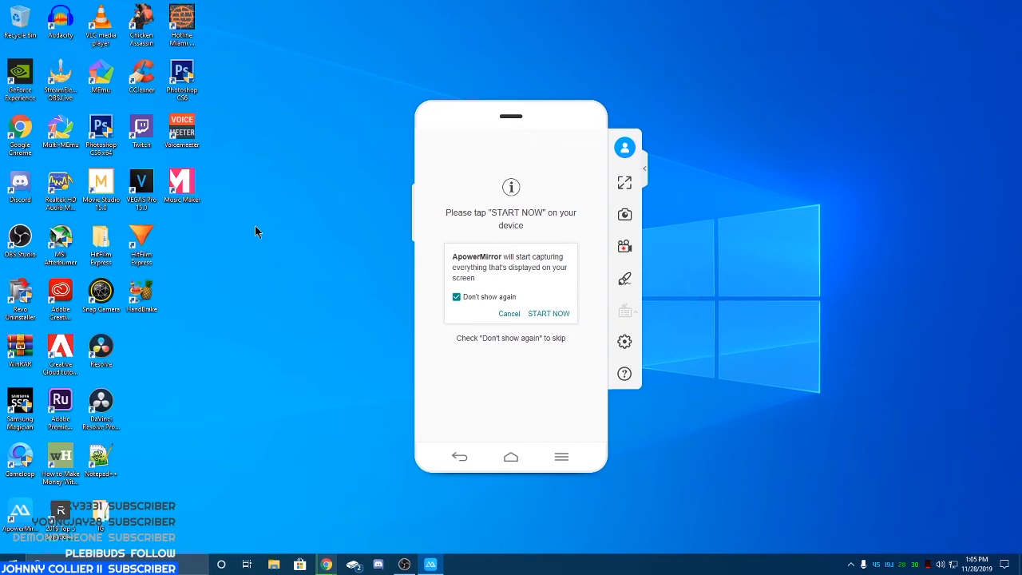
click(549, 313)
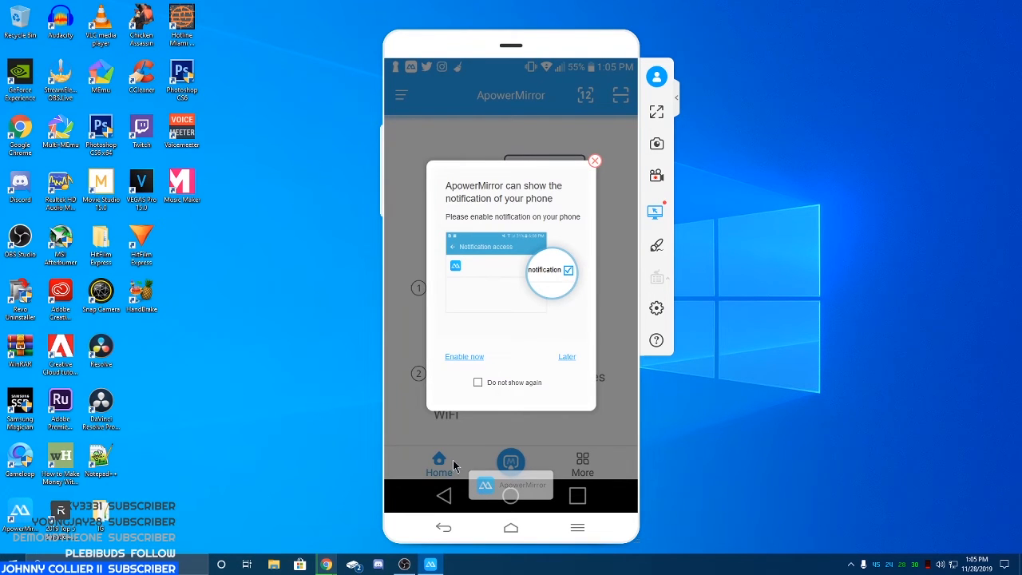
mouse_move(631, 246)
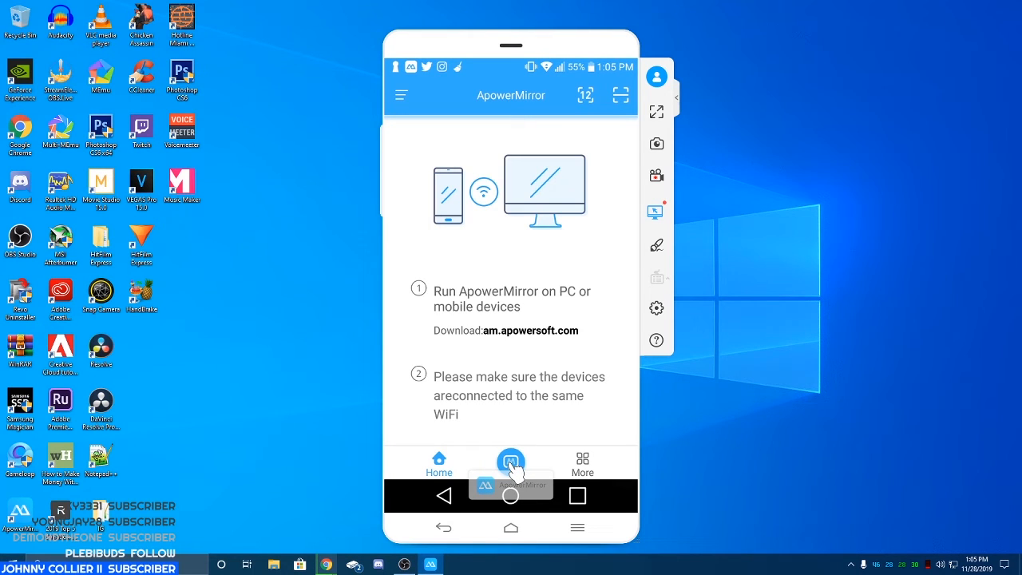
click(511, 462)
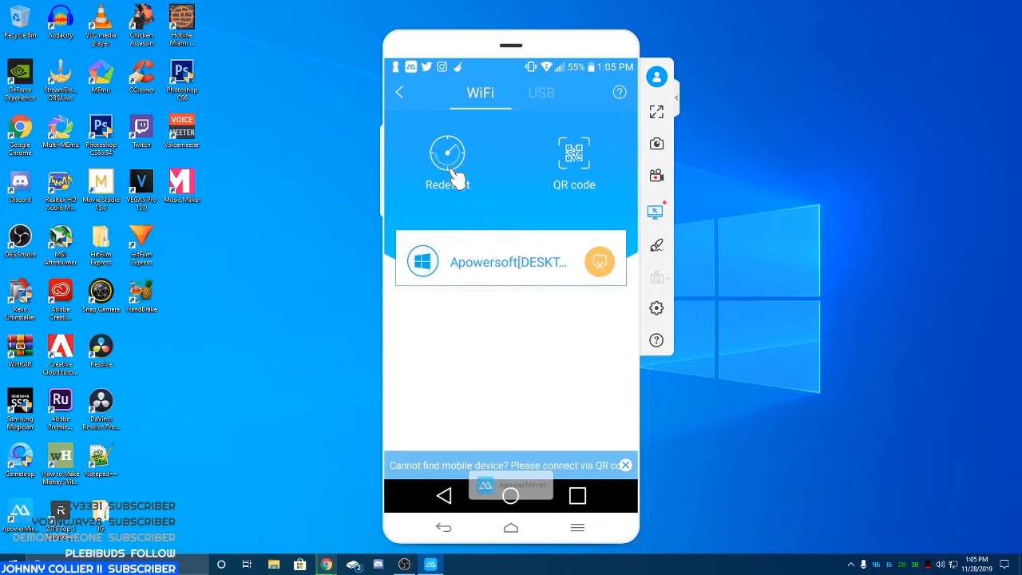
mouse_move(510, 286)
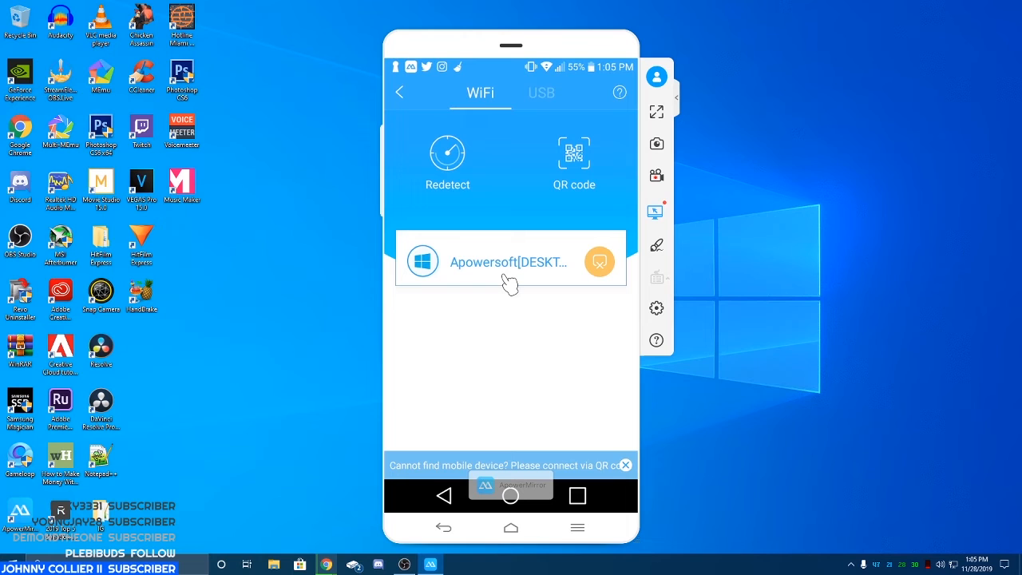
click(511, 261)
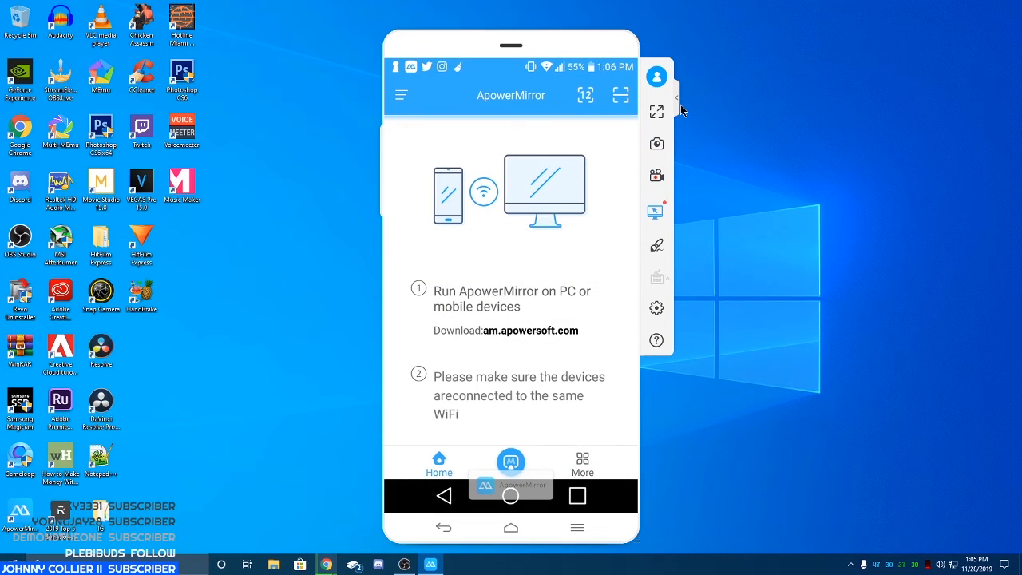
click(677, 98)
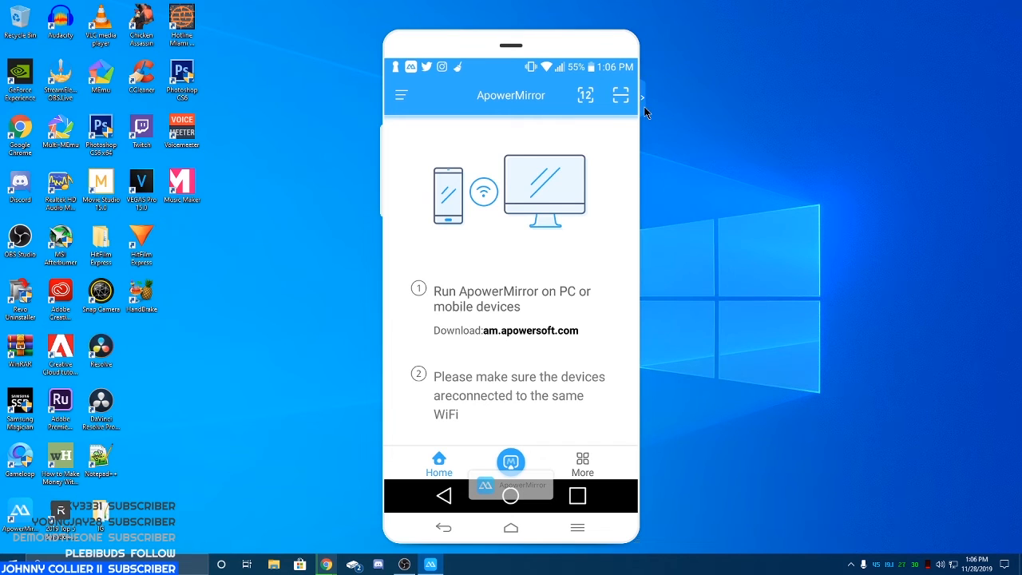
click(643, 97)
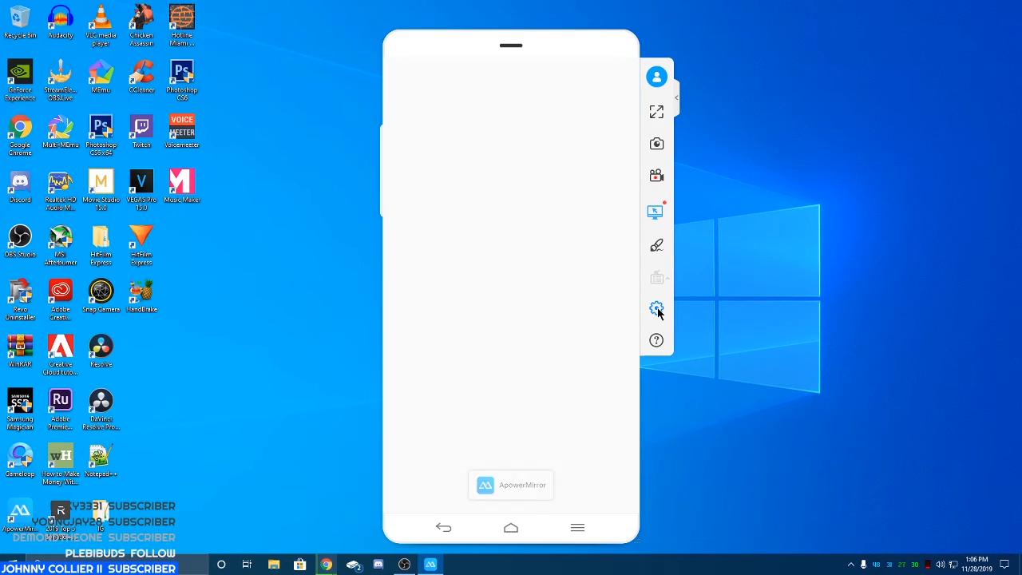
click(657, 309)
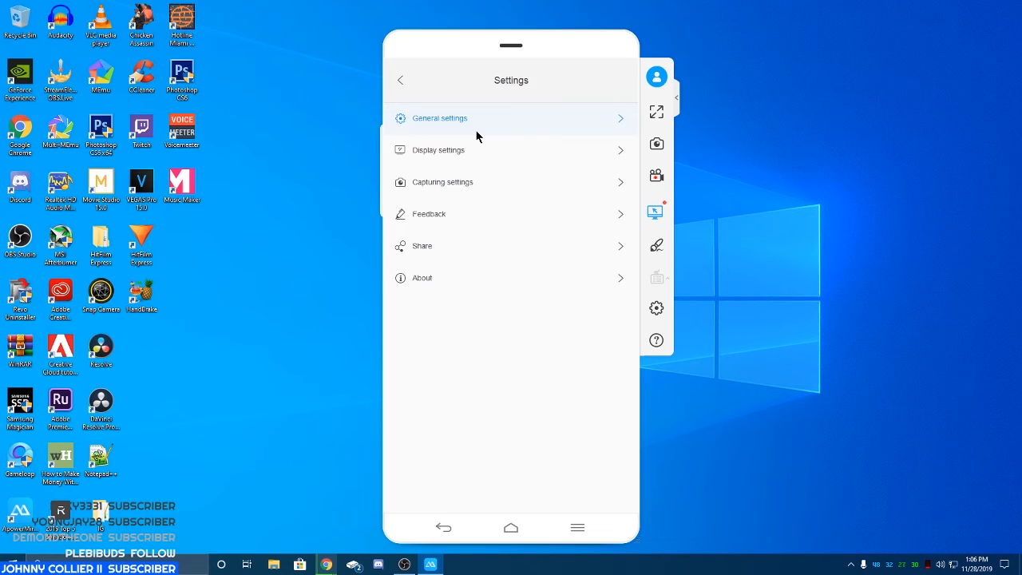
mouse_move(400, 78)
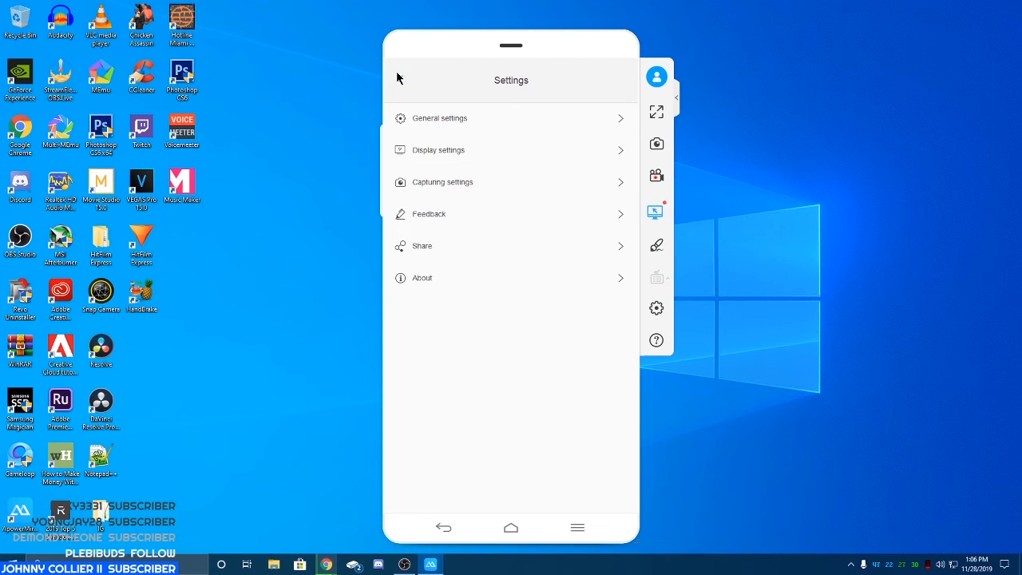
click(444, 527)
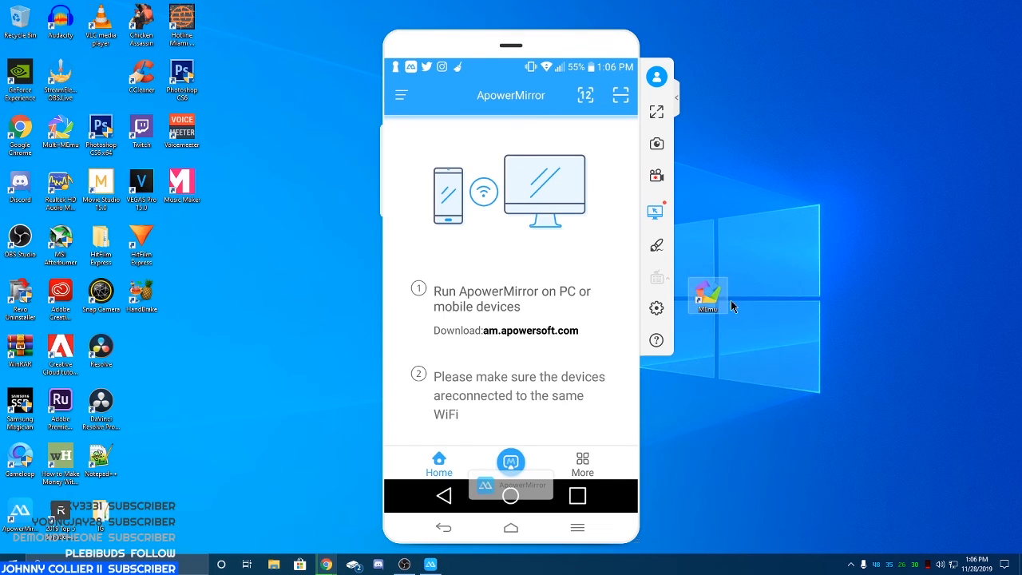
mouse_move(708, 295)
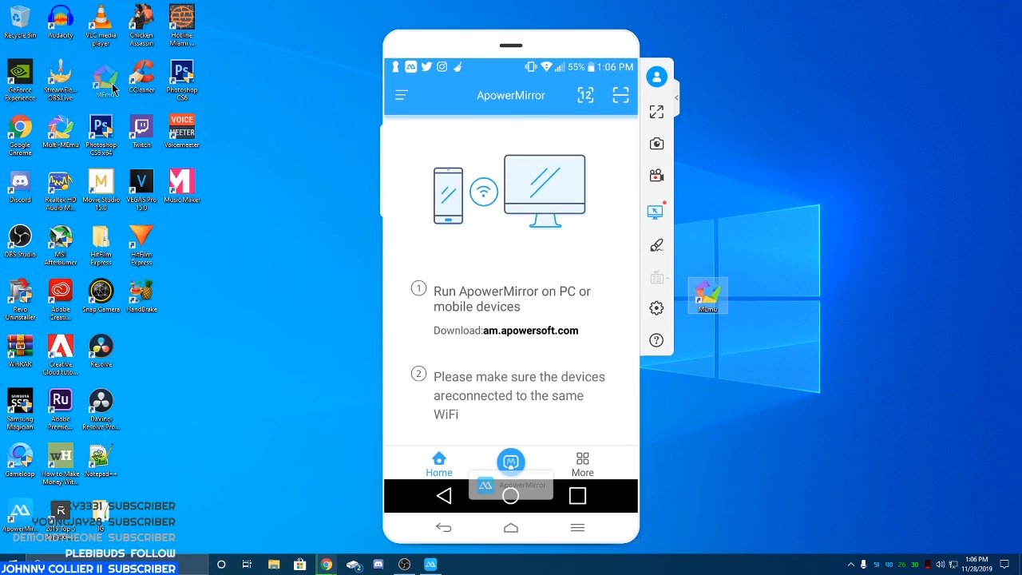
mouse_move(101, 75)
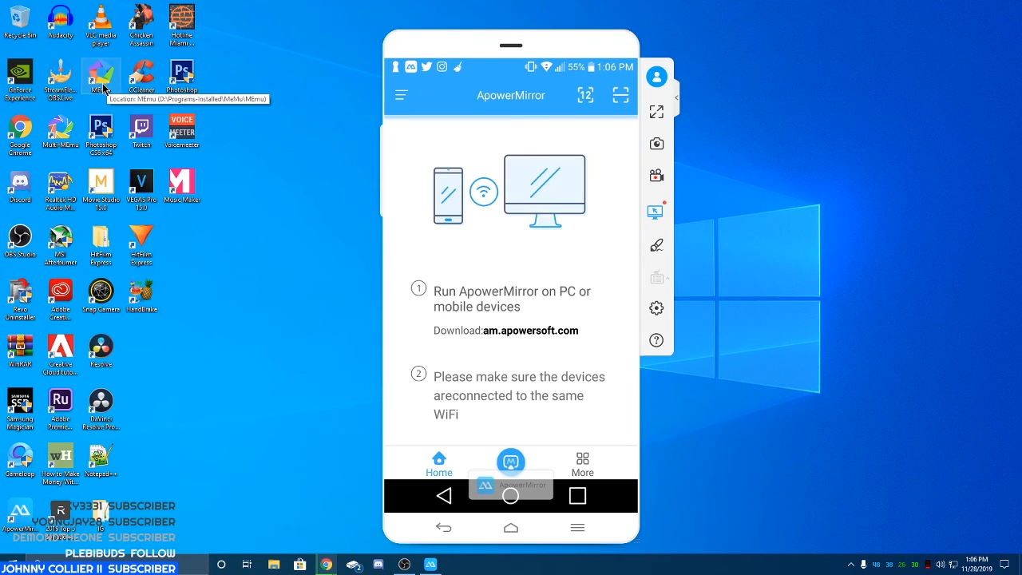
mouse_move(81, 96)
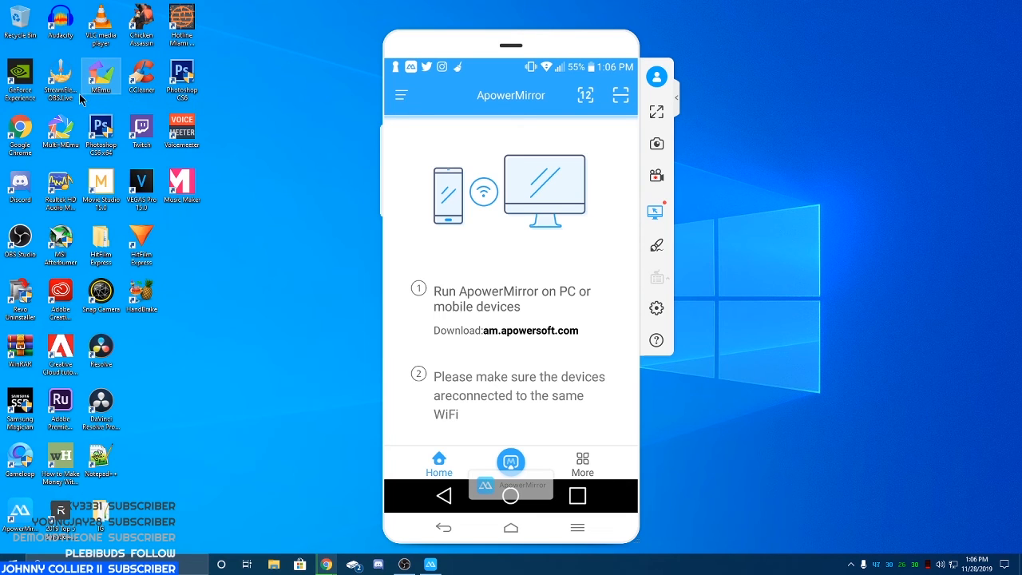
mouse_move(60, 76)
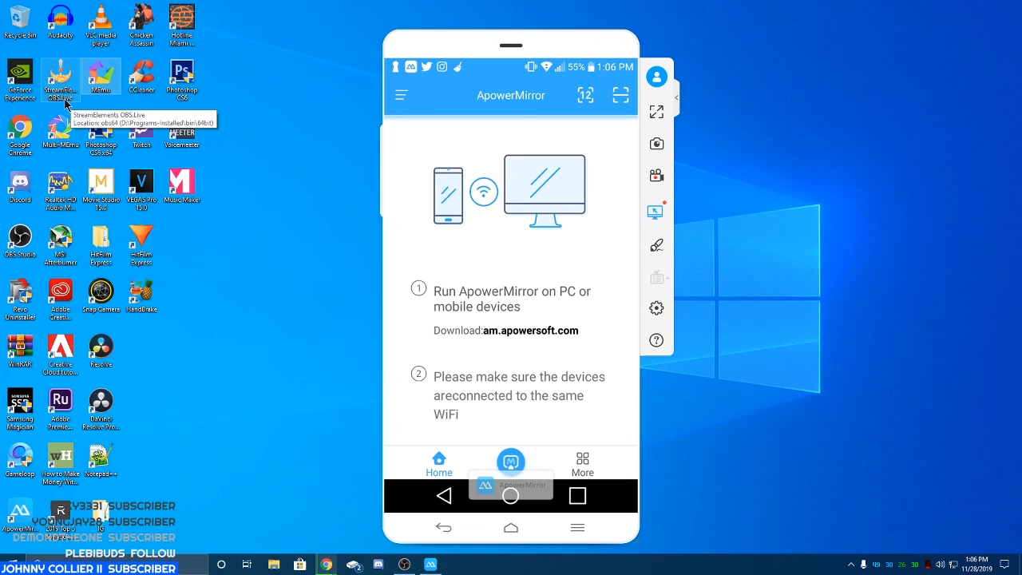